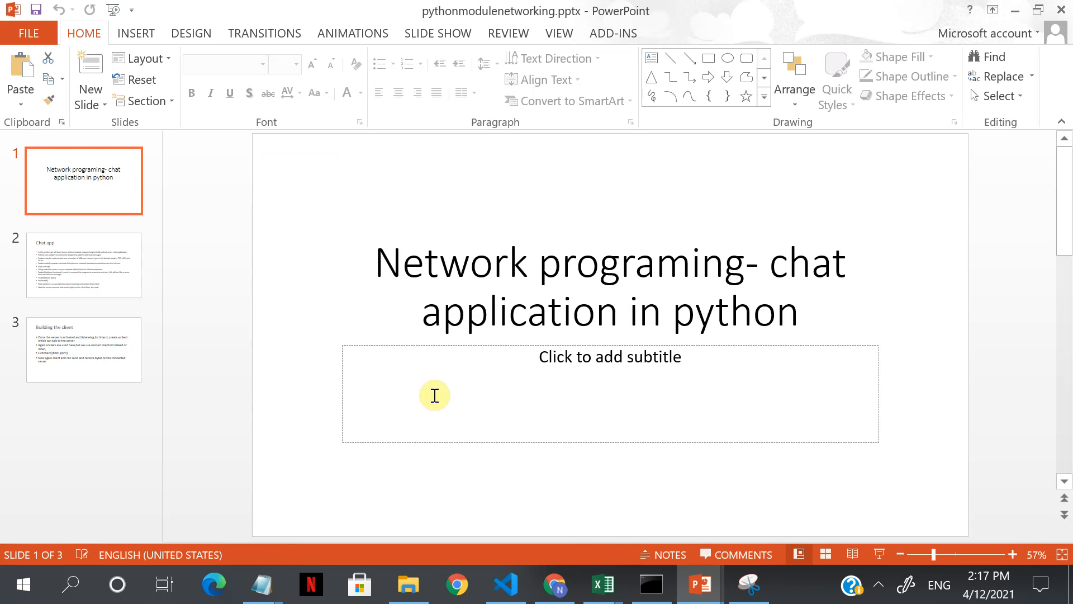
{"action": "mouse_move", "coordinate": [73, 264]}
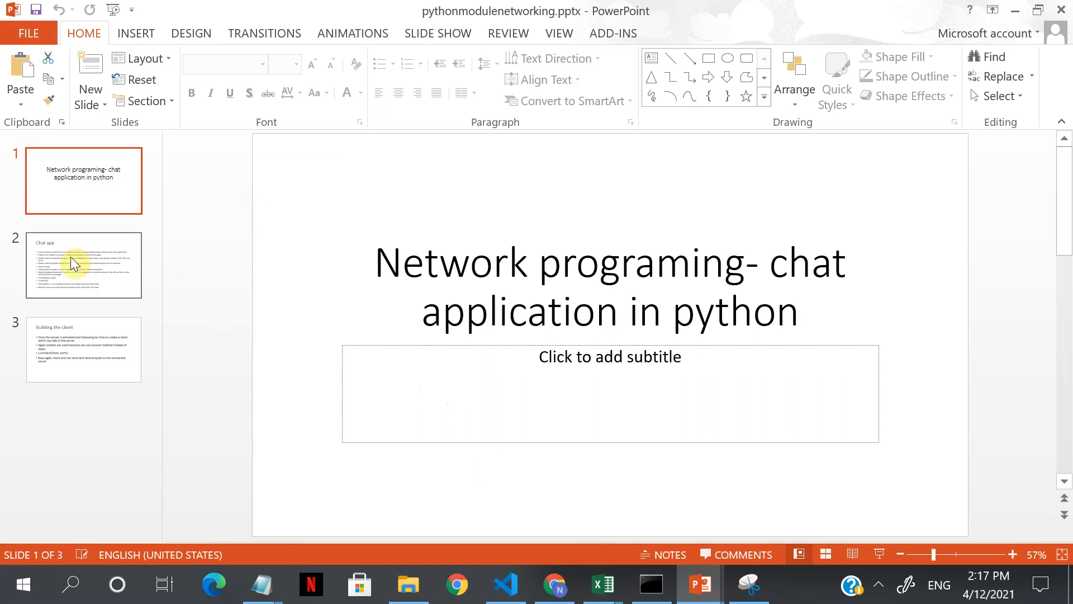